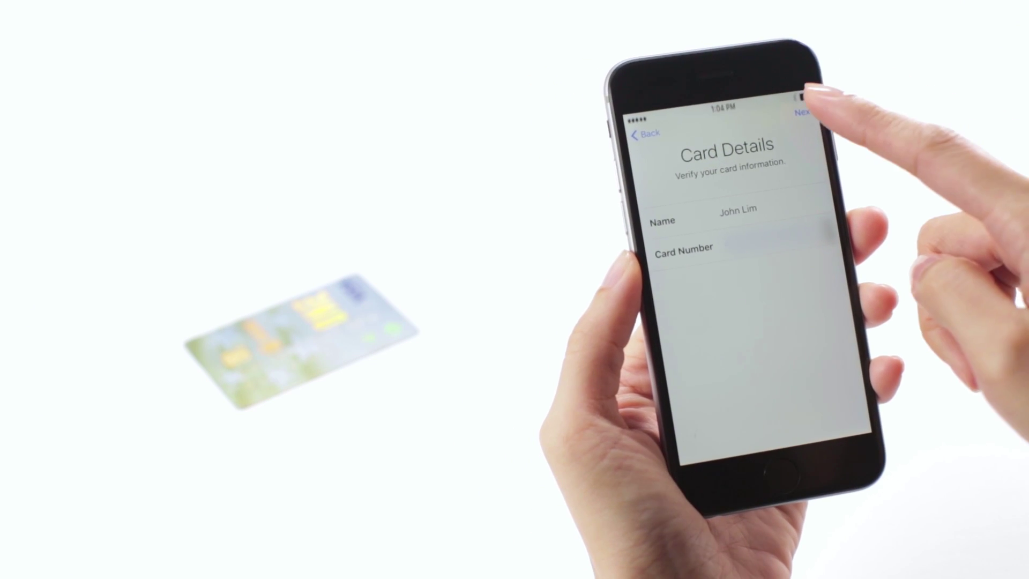
# - Confirm the verified name and card number and proceed with Next
pyautogui.click(802, 114)
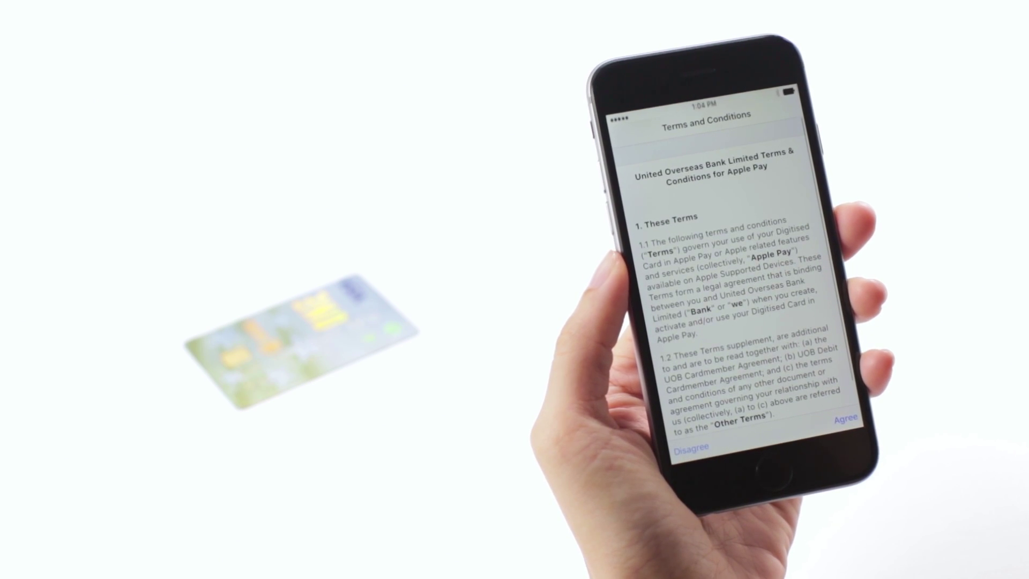
# - Review the bank's Apple Pay Terms and Conditions and Agree to them
pyautogui.scroll(-3)
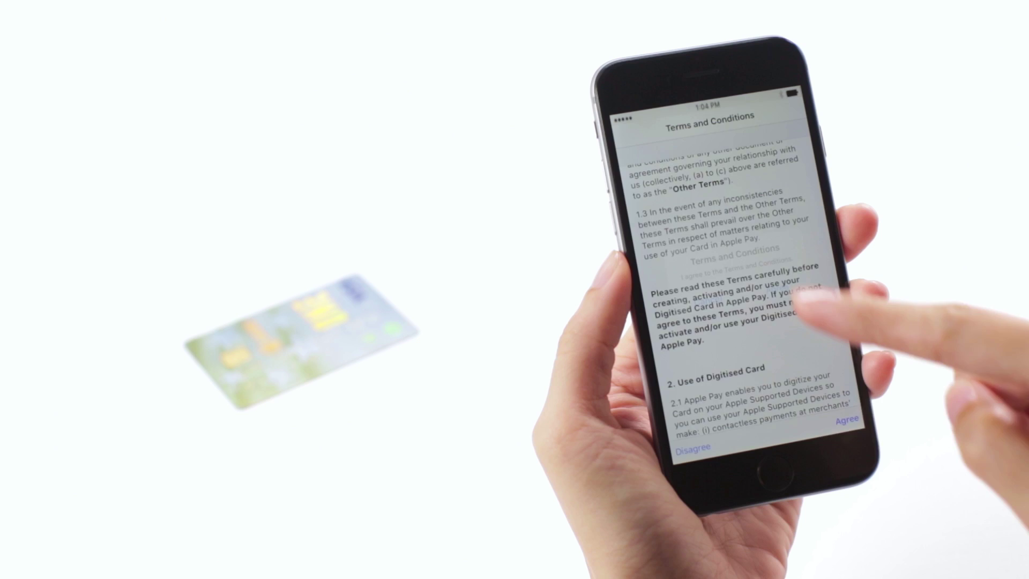
pyautogui.click(854, 423)
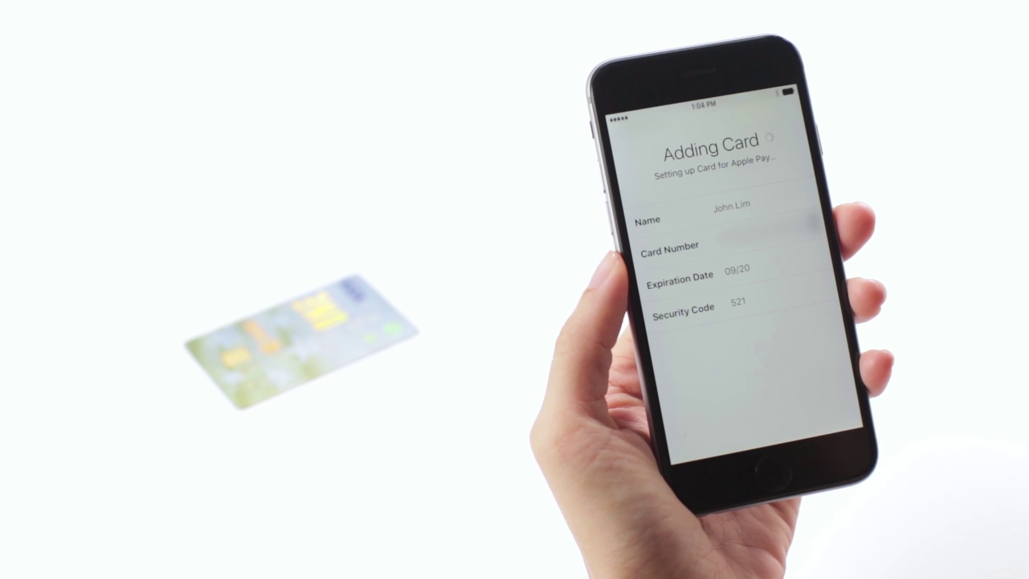